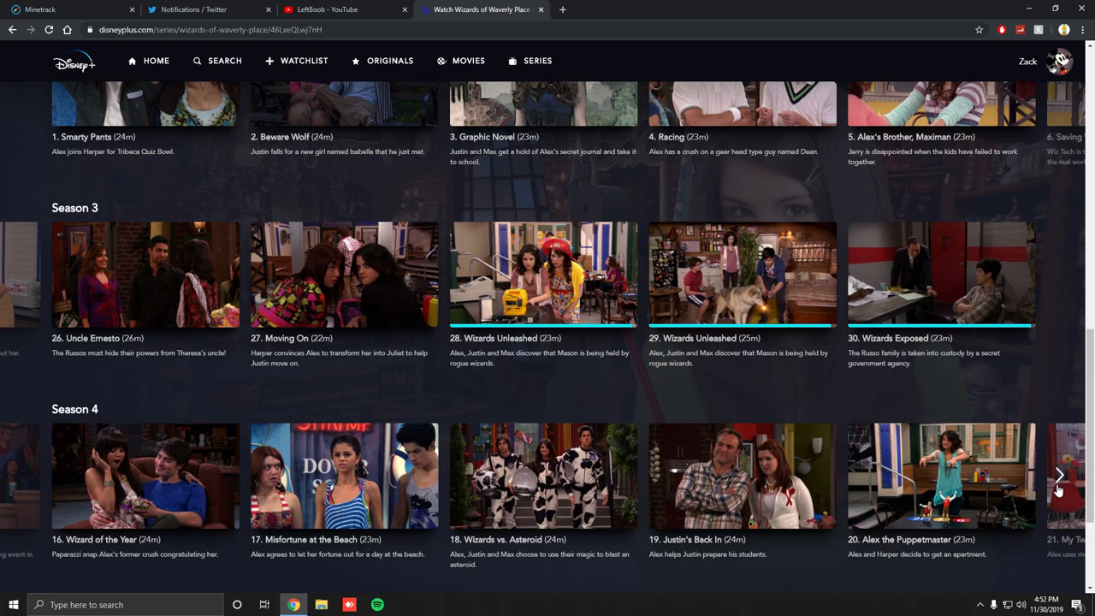
mouse_move(795, 410)
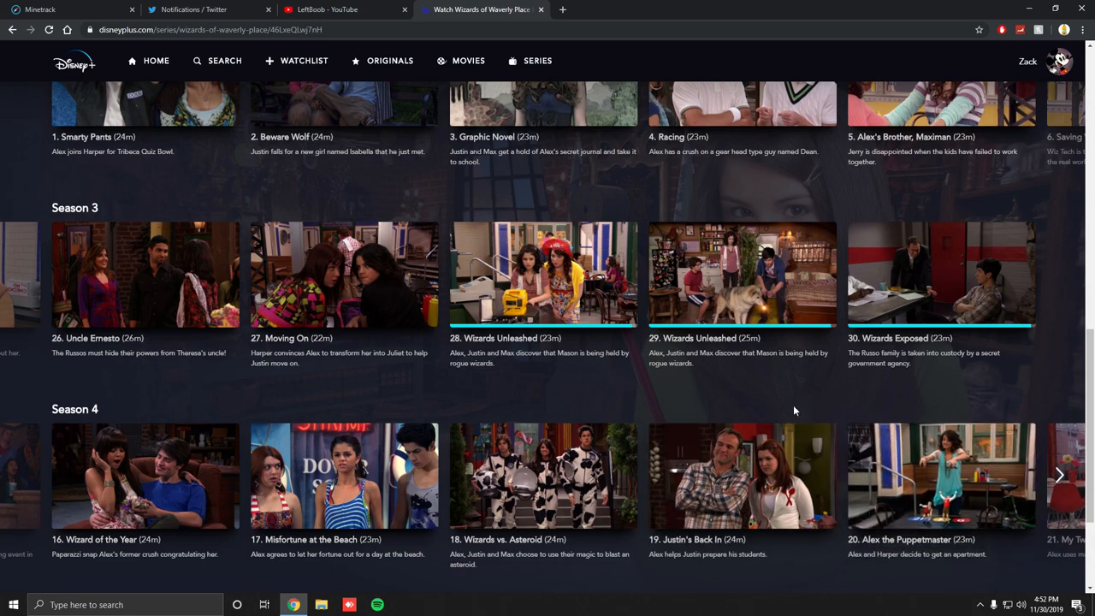
Step: Switch to Minecraft and bring up the Options settings screen from the Bed Wars lobby
key("alt+tab")
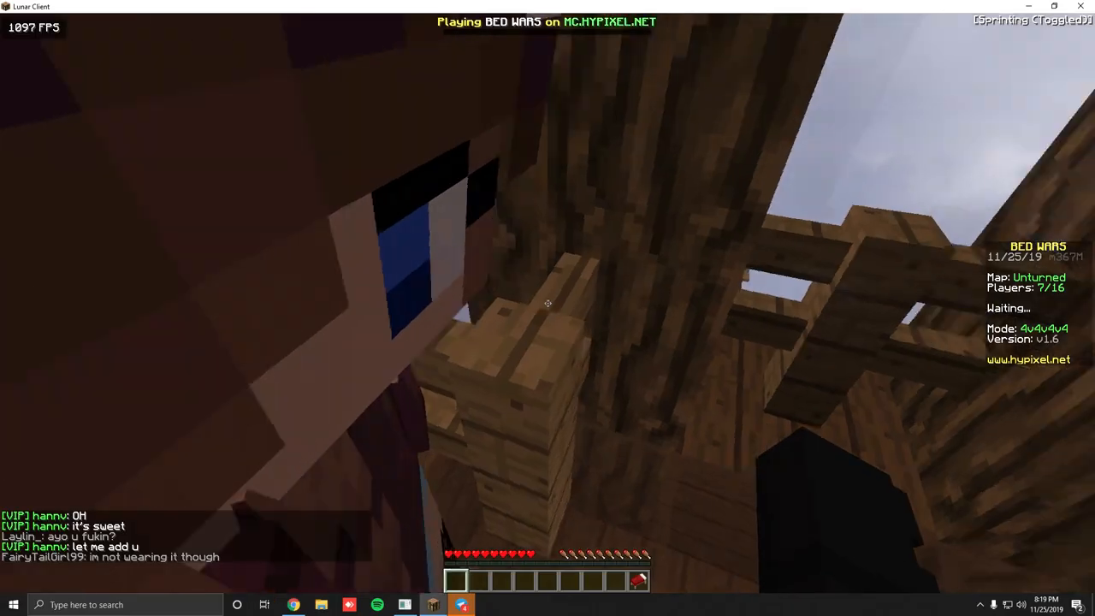
key("Escape")
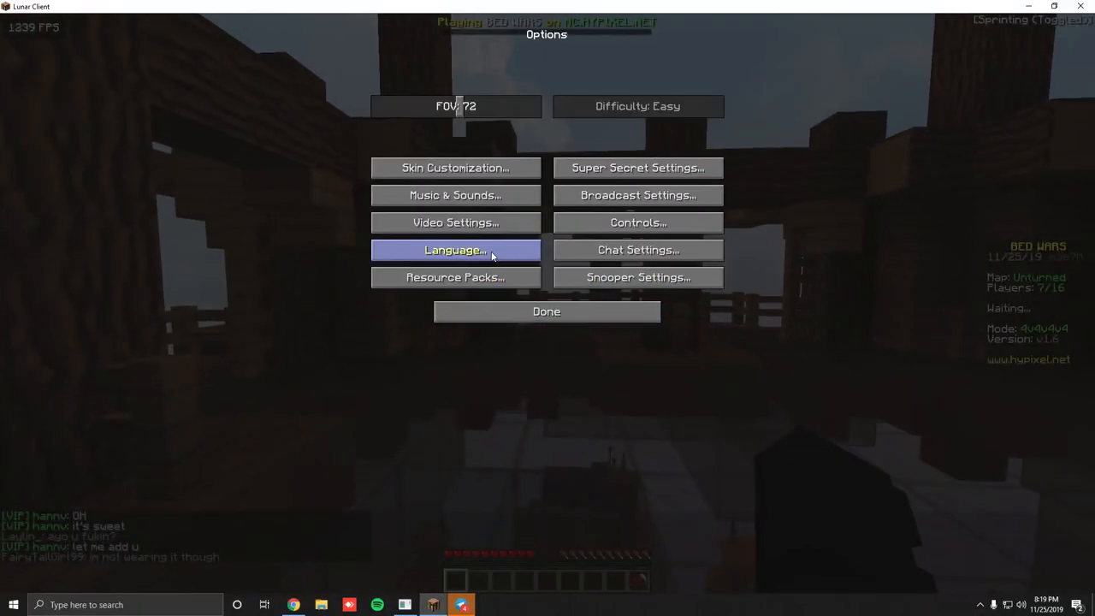
left_click(455, 277)
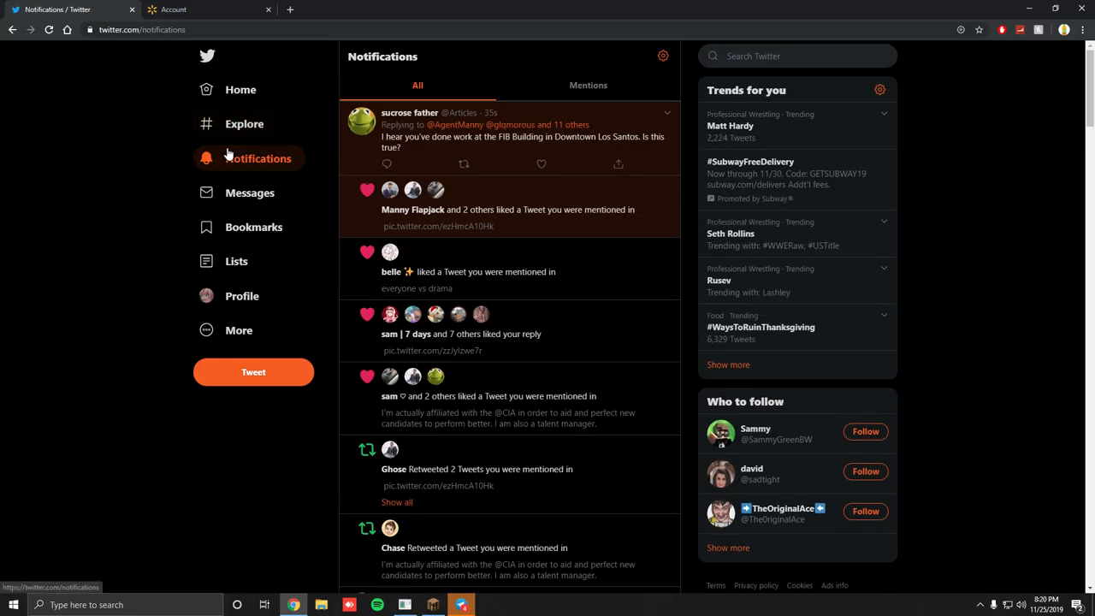
left_click(432, 606)
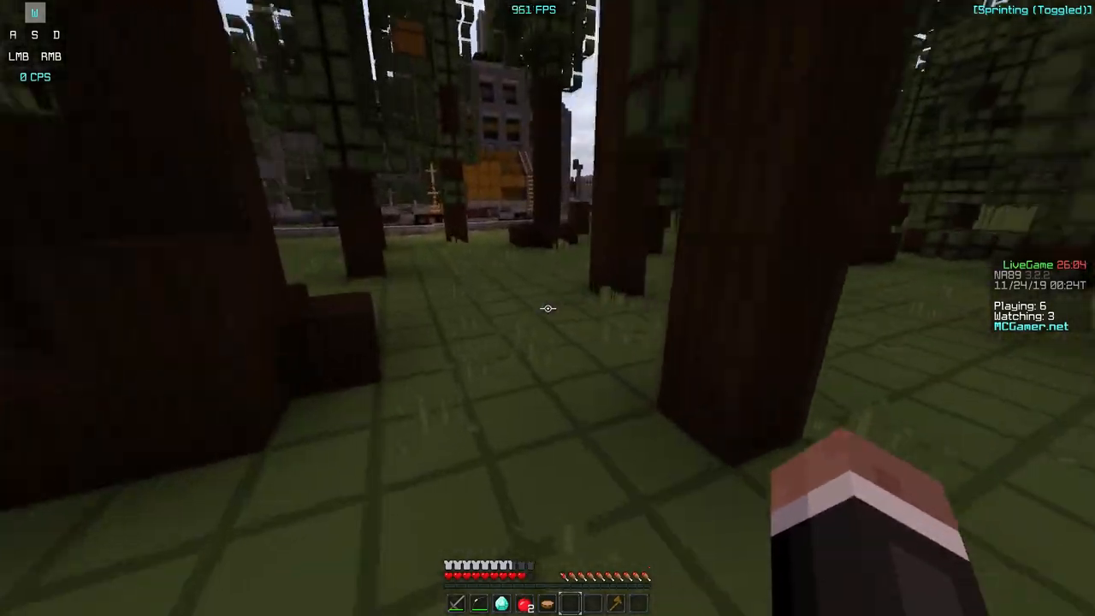
mouse_move(548, 308)
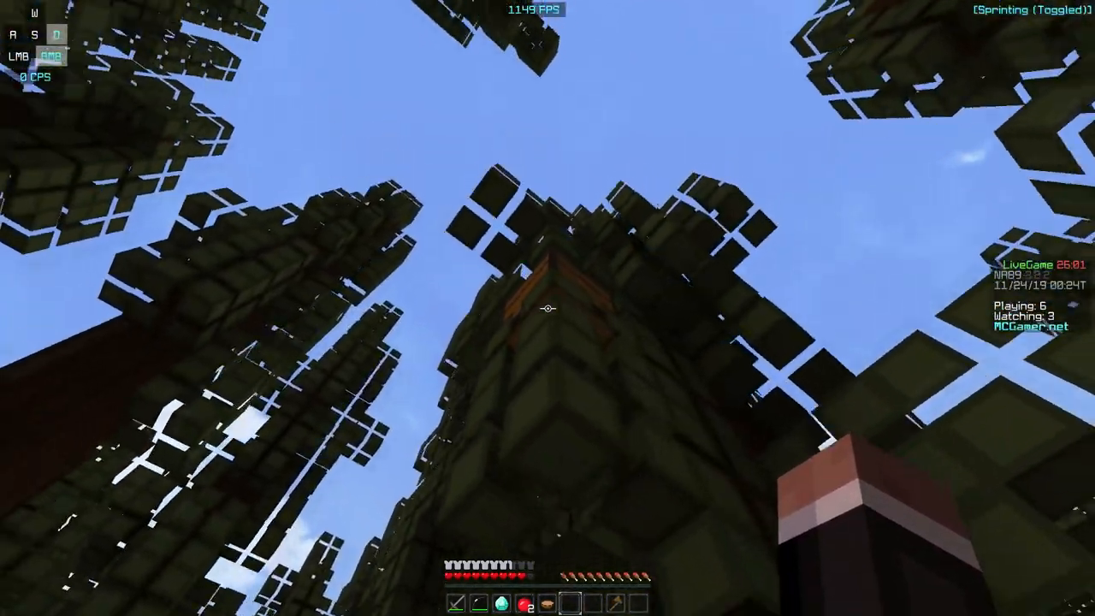